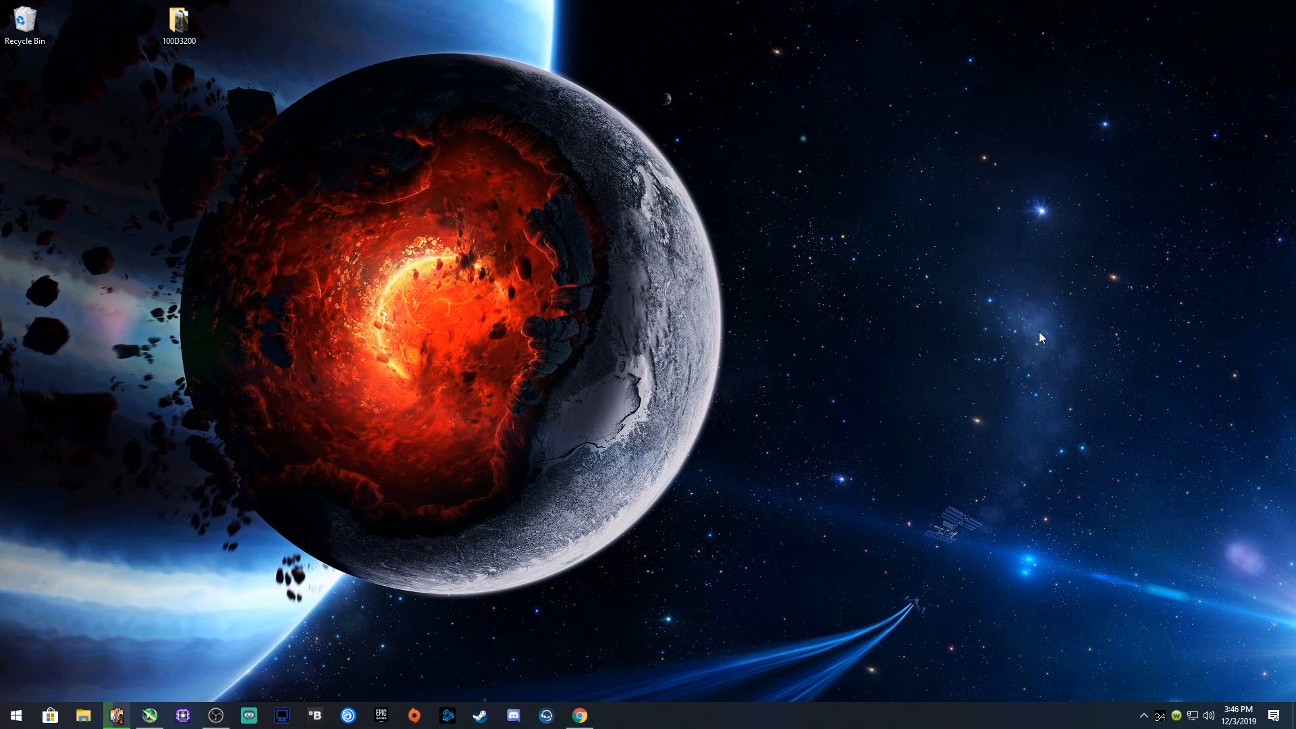
{"action": "mouse_move", "coordinate": [336, 480]}
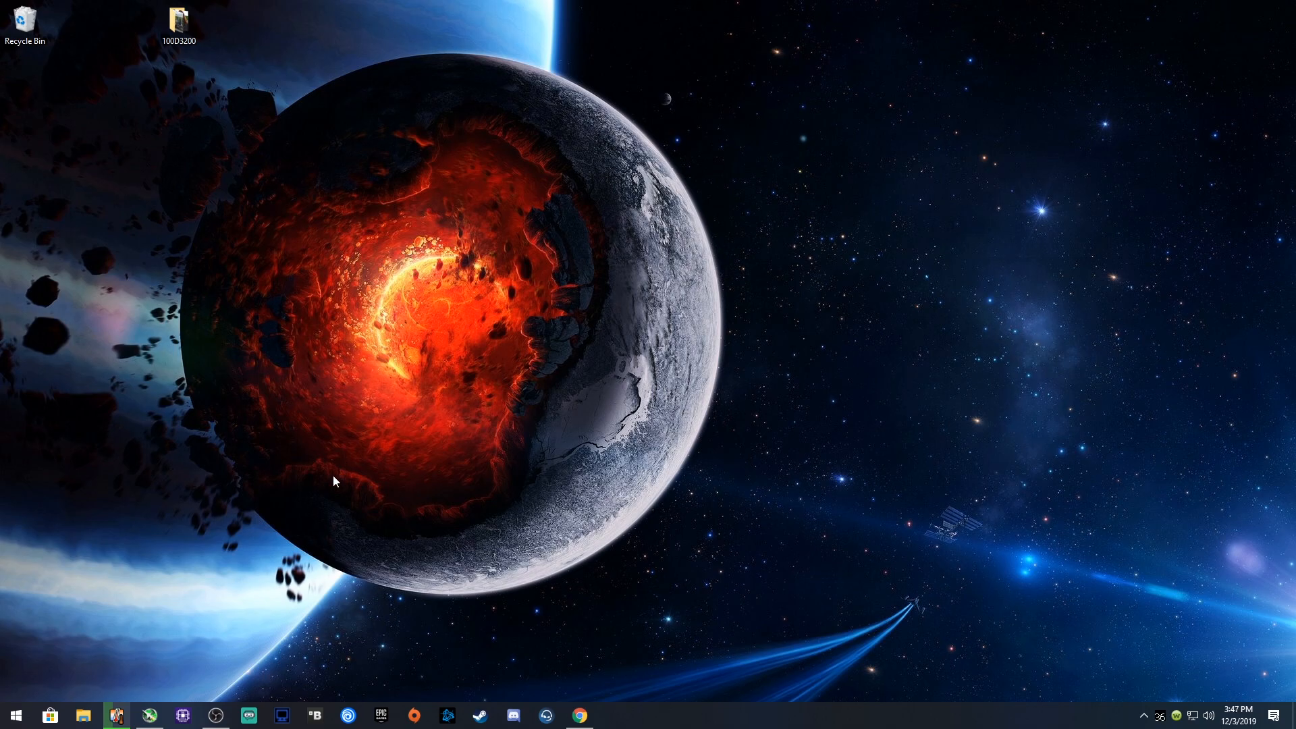
{"action": "mouse_move", "coordinate": [403, 534]}
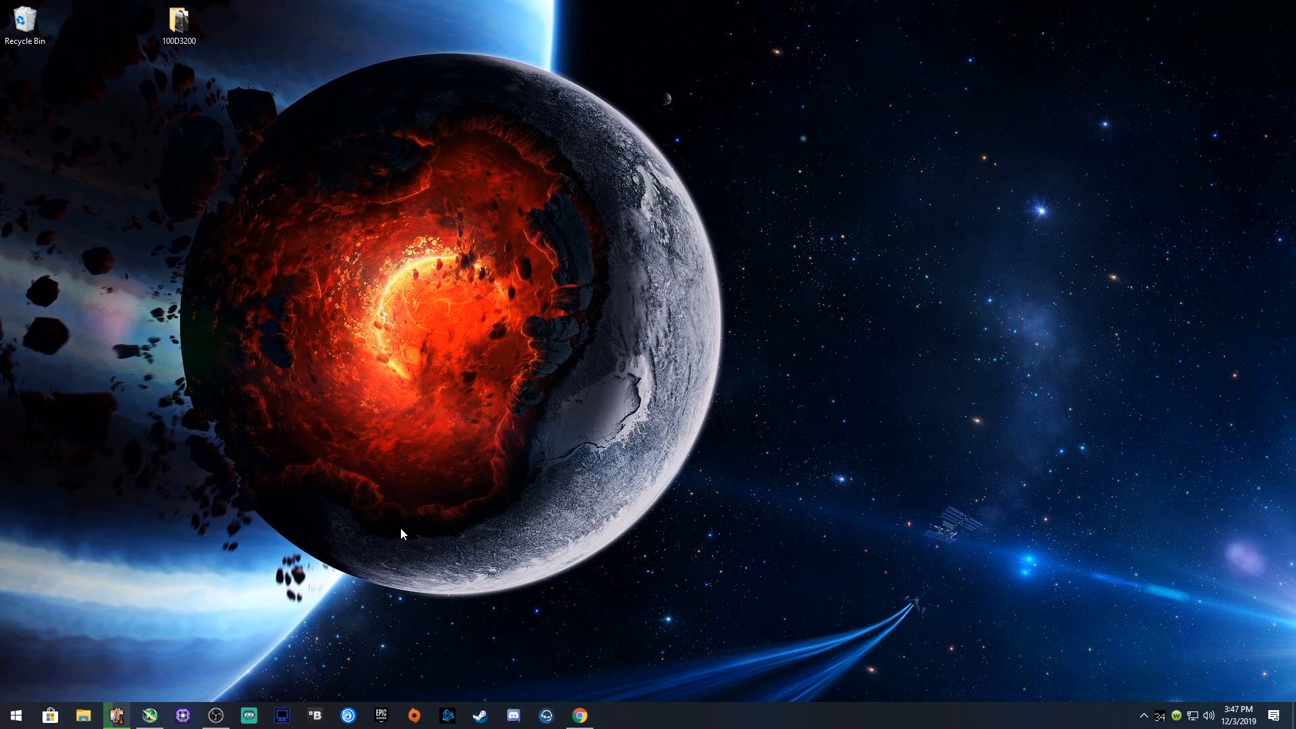
{"action": "mouse_move", "coordinate": [49, 691]}
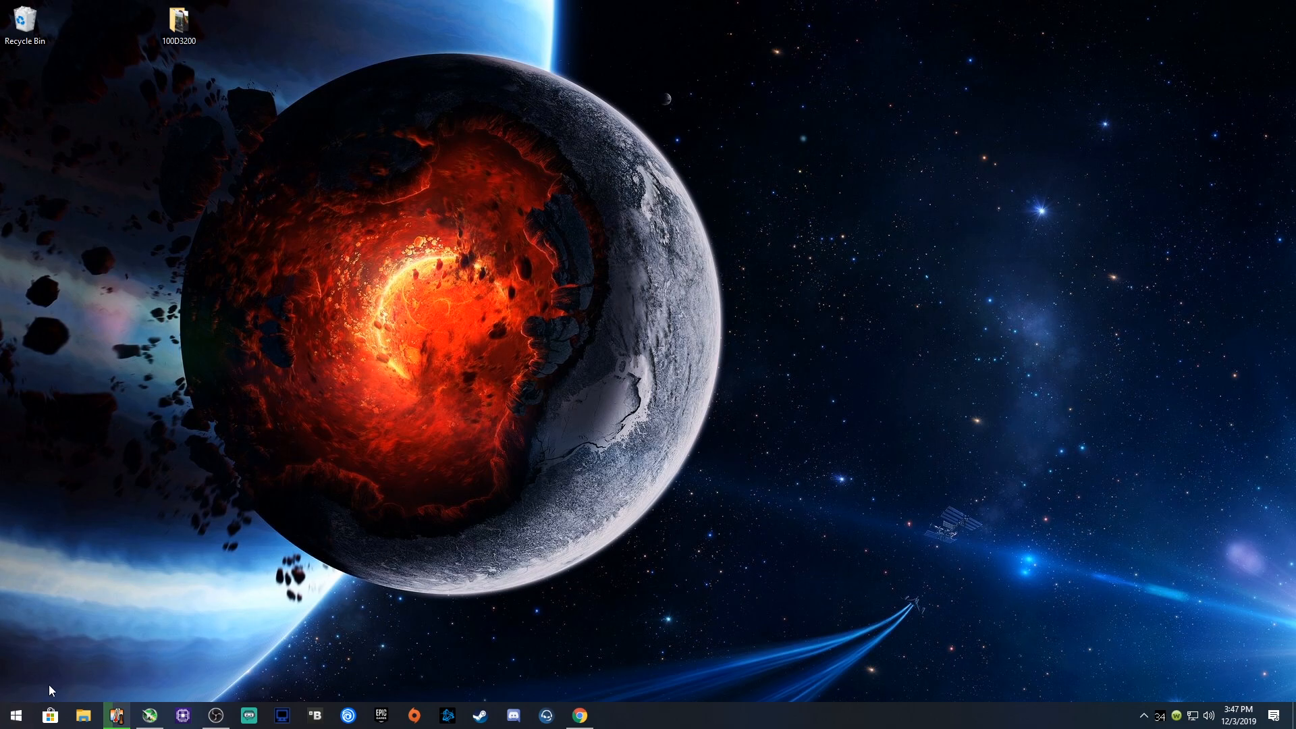
Try launching the Halo collection via the Microsoft Store and Xbox app, then check the system tray.
{"action": "left_click", "coordinate": [50, 716]}
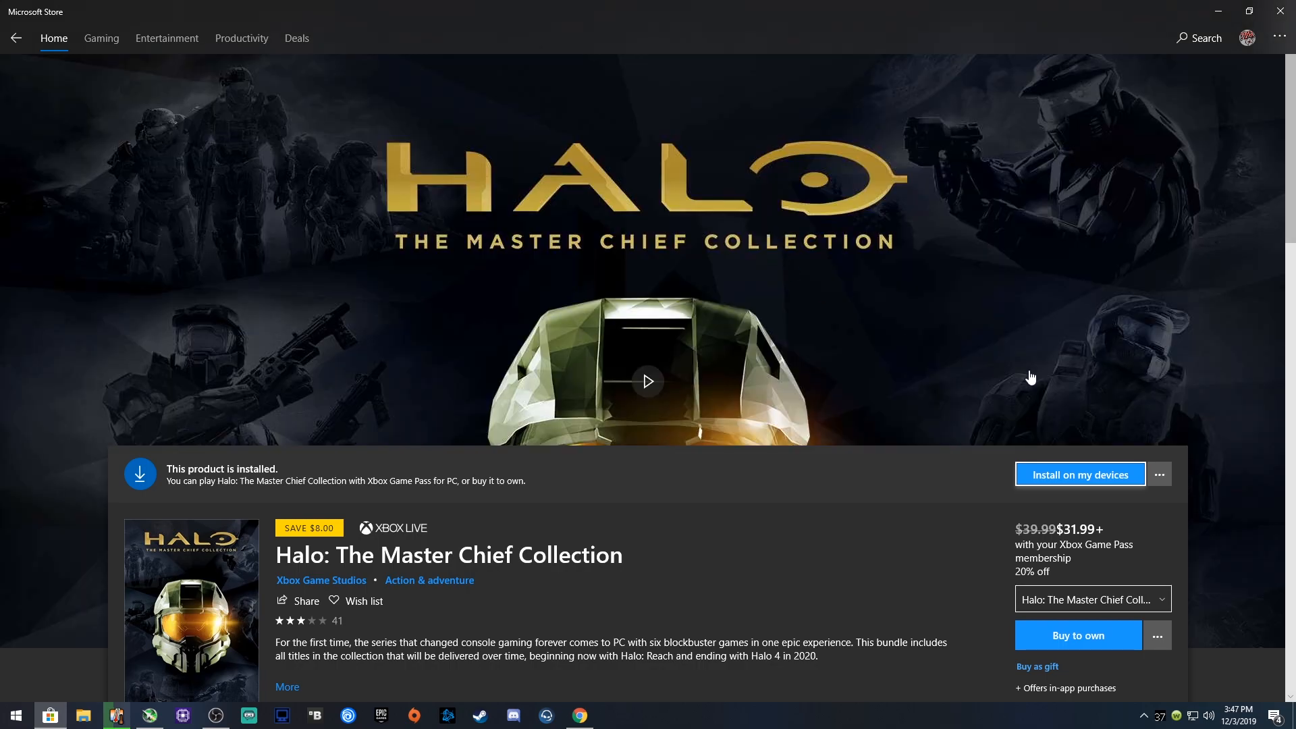
{"action": "mouse_move", "coordinate": [273, 486]}
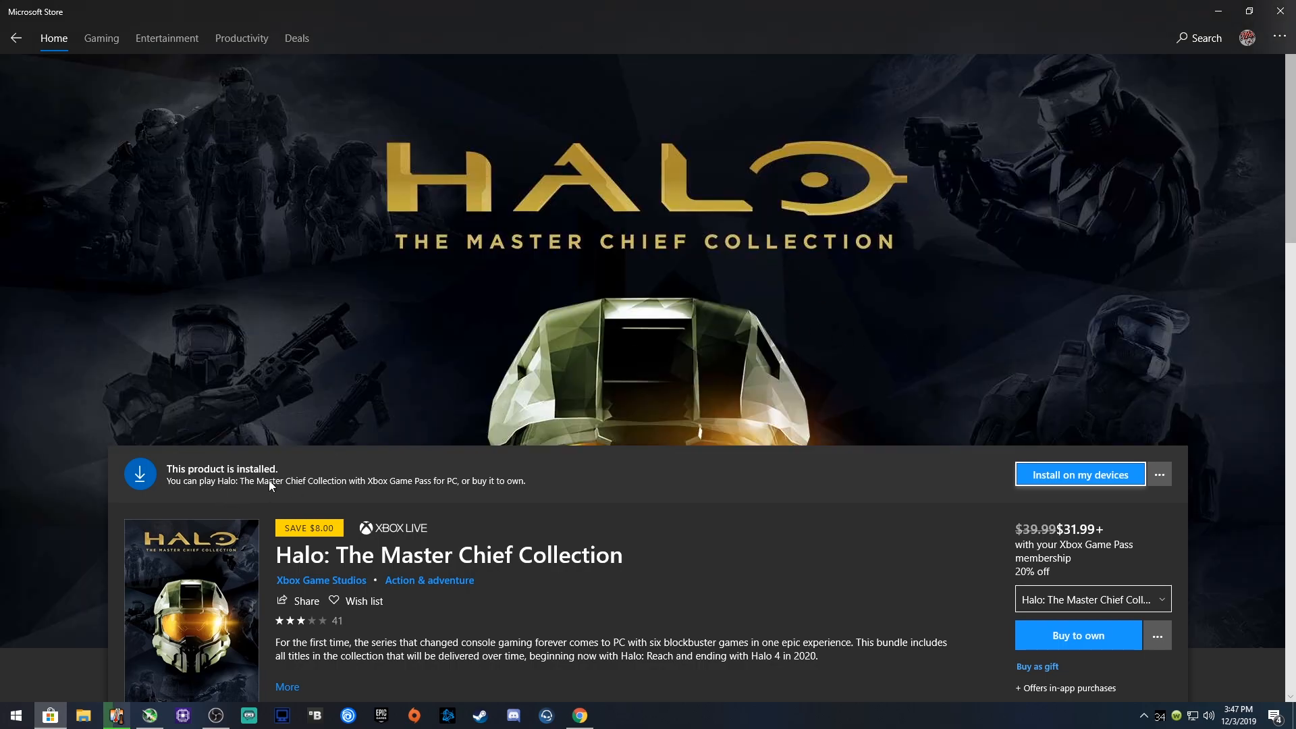
{"action": "mouse_move", "coordinate": [1280, 12]}
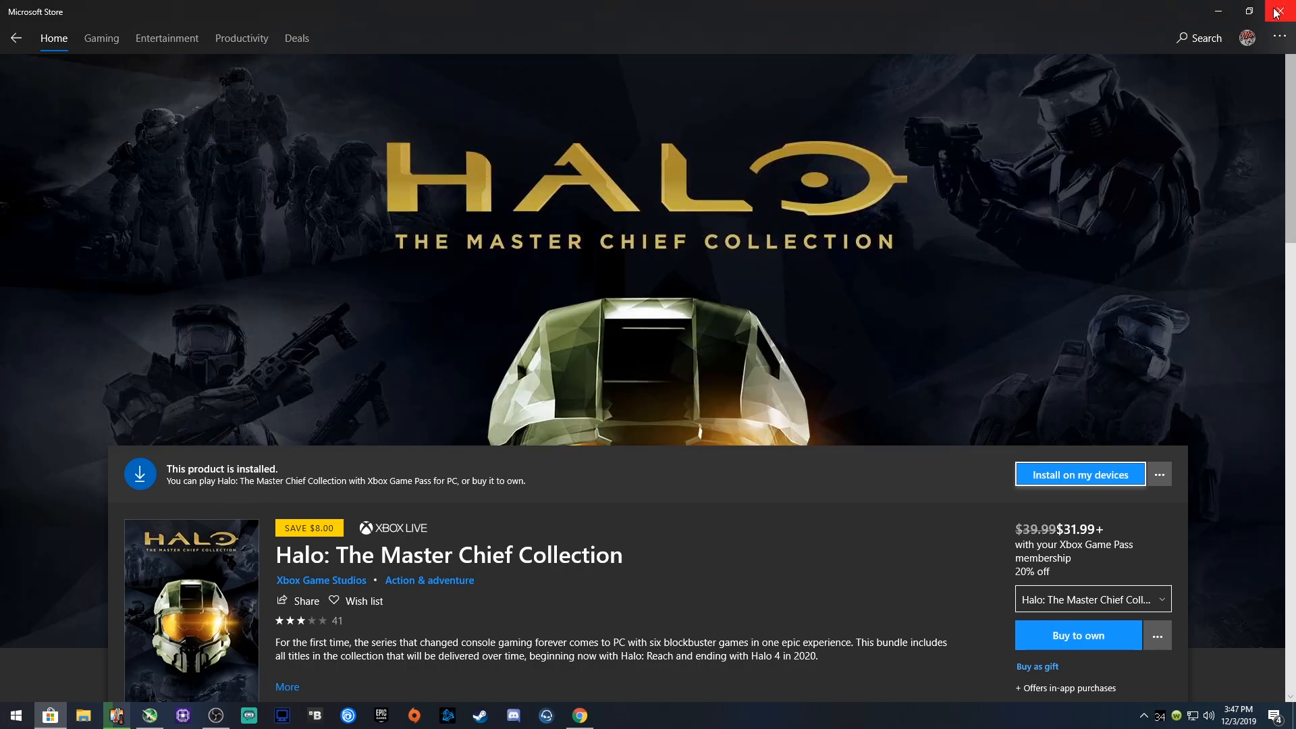
{"action": "left_click", "coordinate": [1276, 12]}
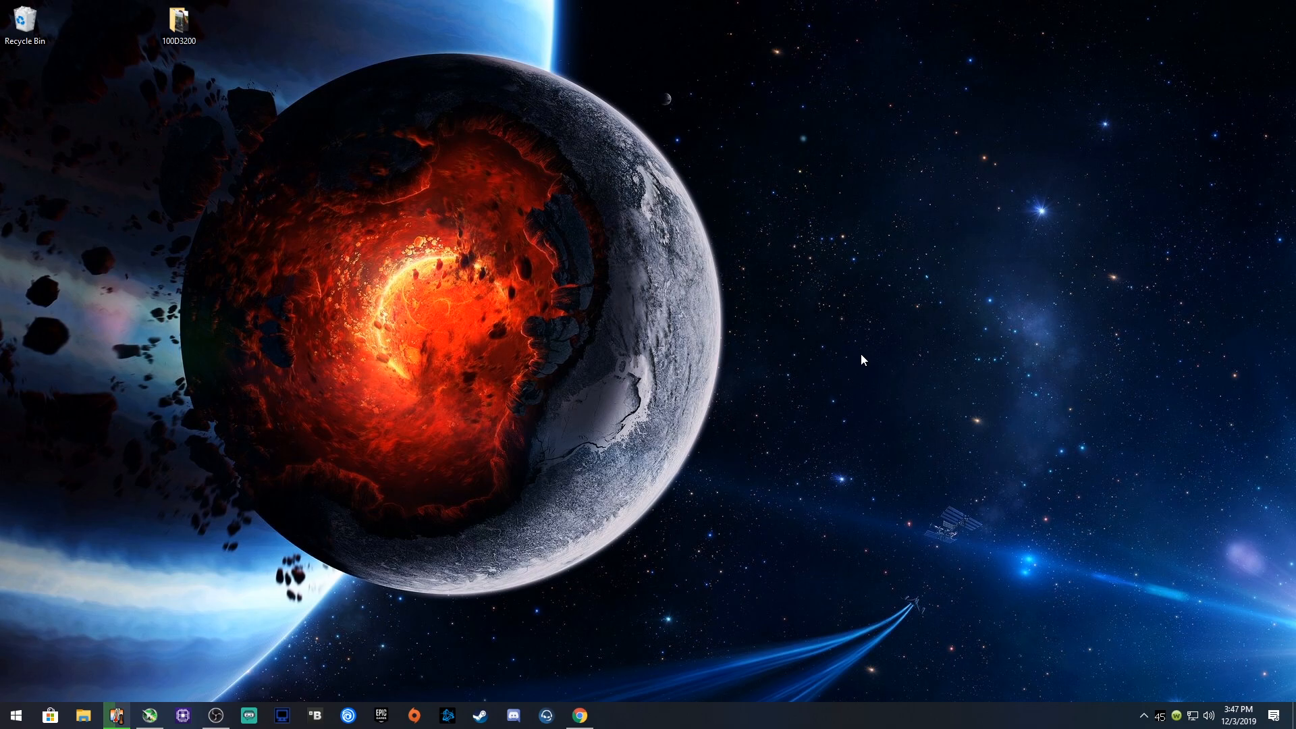
{"action": "left_click", "coordinate": [612, 716]}
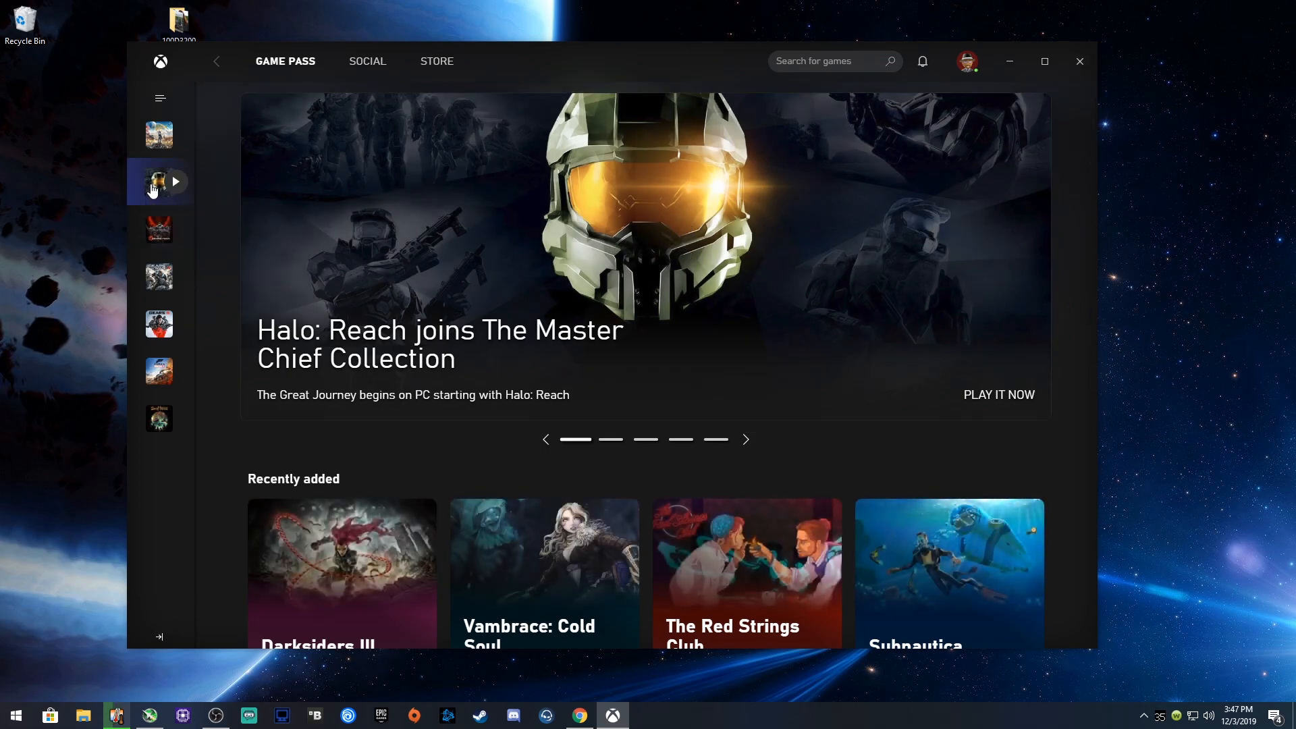
{"action": "left_click", "coordinate": [160, 183]}
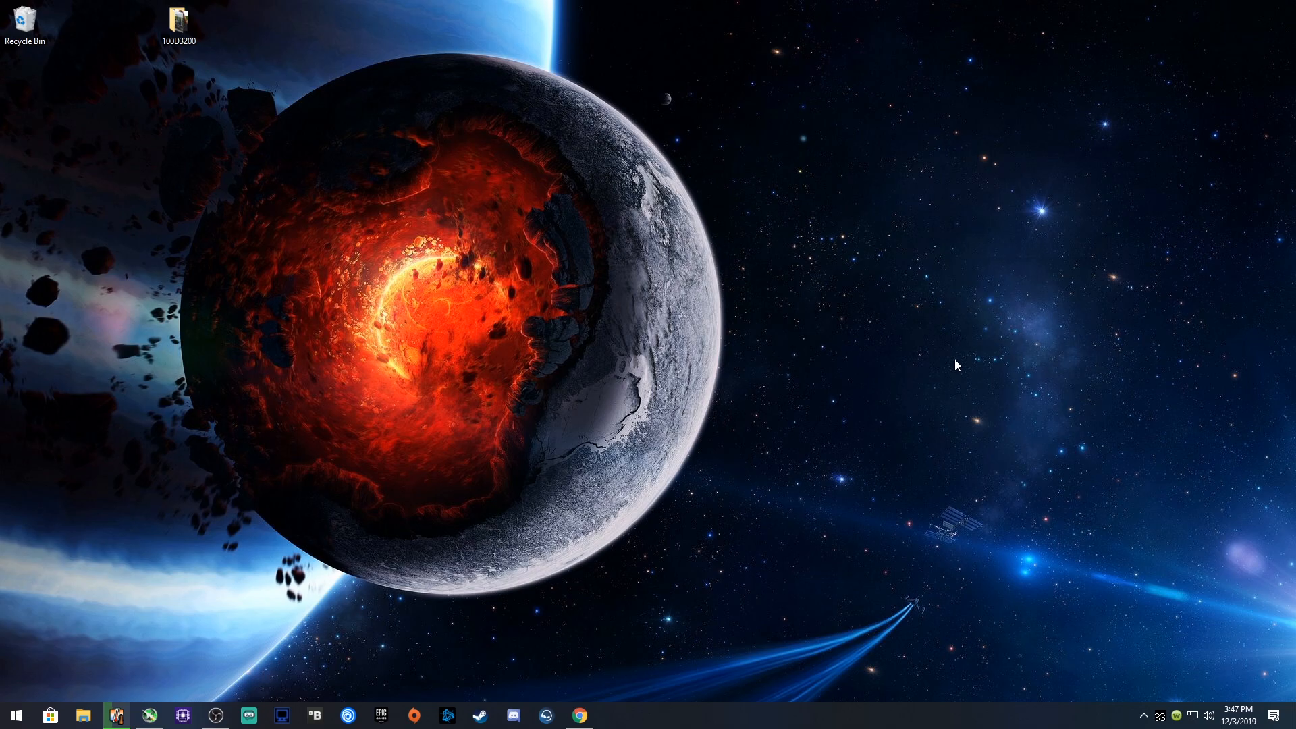
{"action": "mouse_move", "coordinate": [792, 363]}
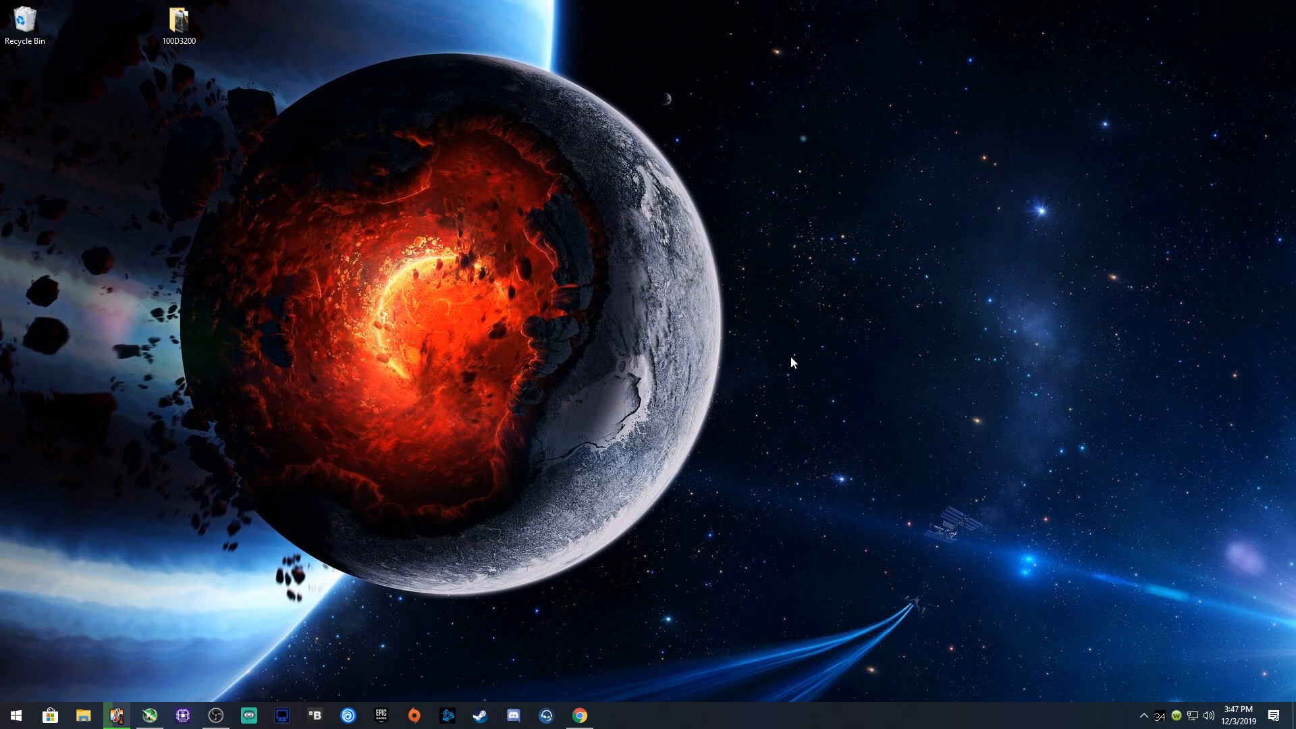
{"action": "mouse_move", "coordinate": [1054, 588]}
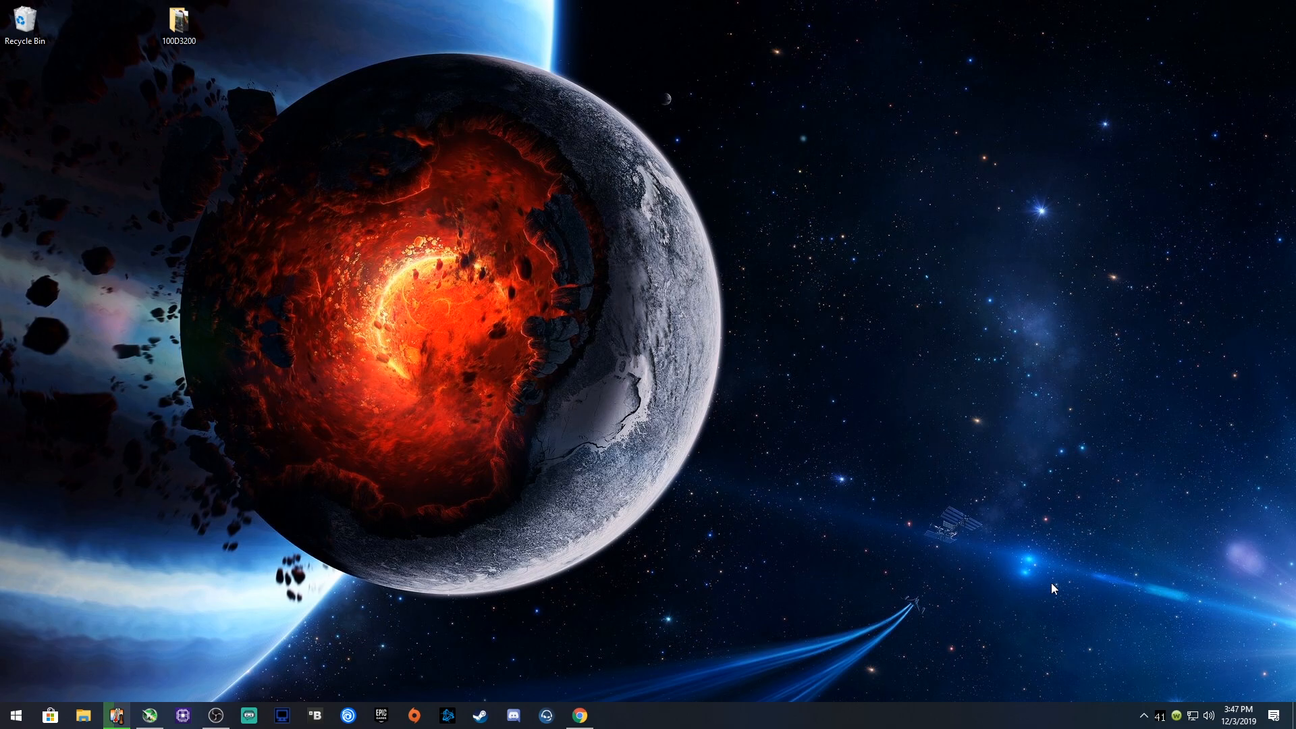
{"action": "left_click", "coordinate": [1143, 715]}
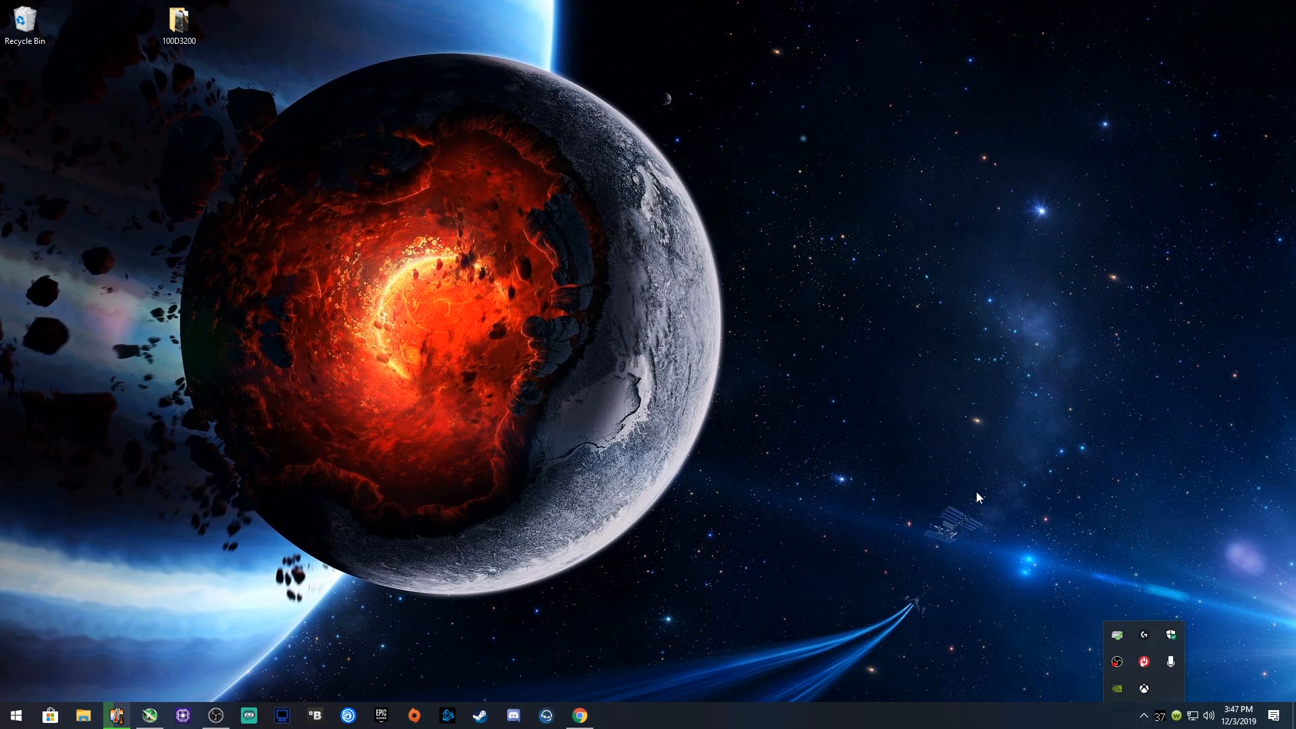
{"action": "mouse_move", "coordinate": [1190, 685]}
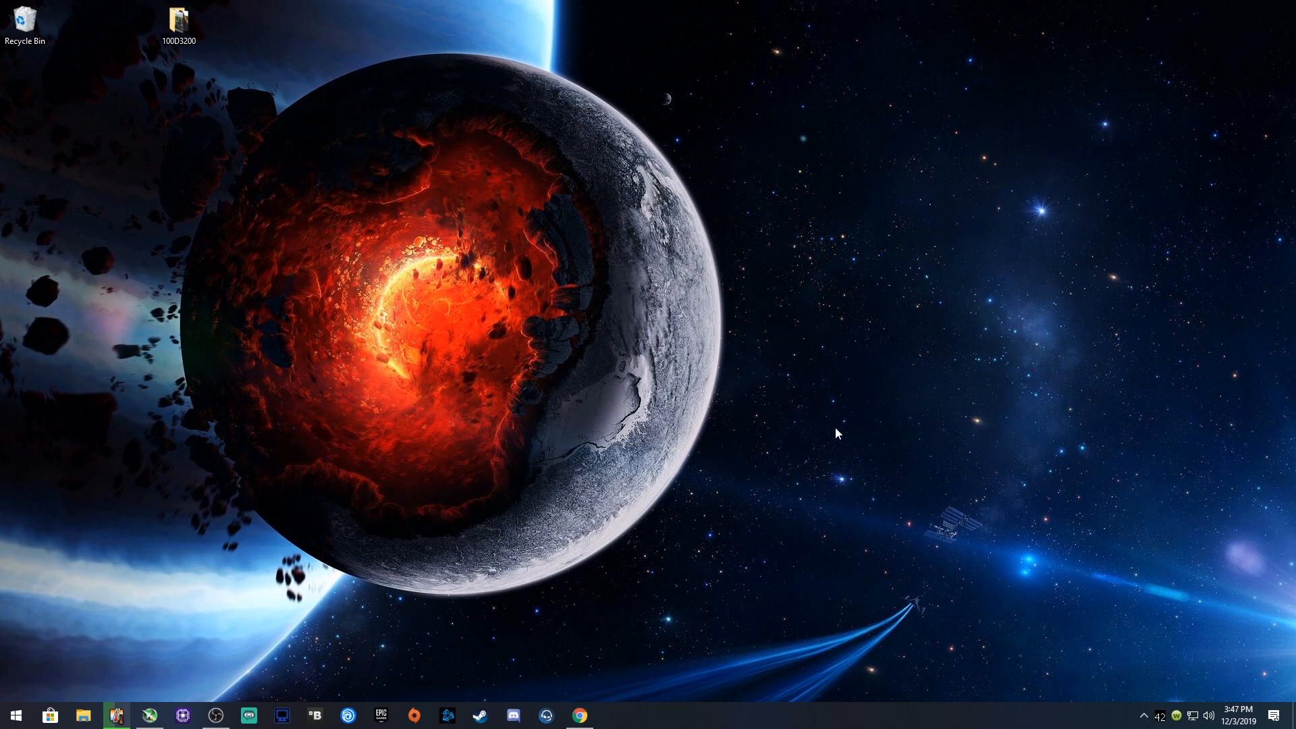
{"action": "mouse_move", "coordinate": [406, 470]}
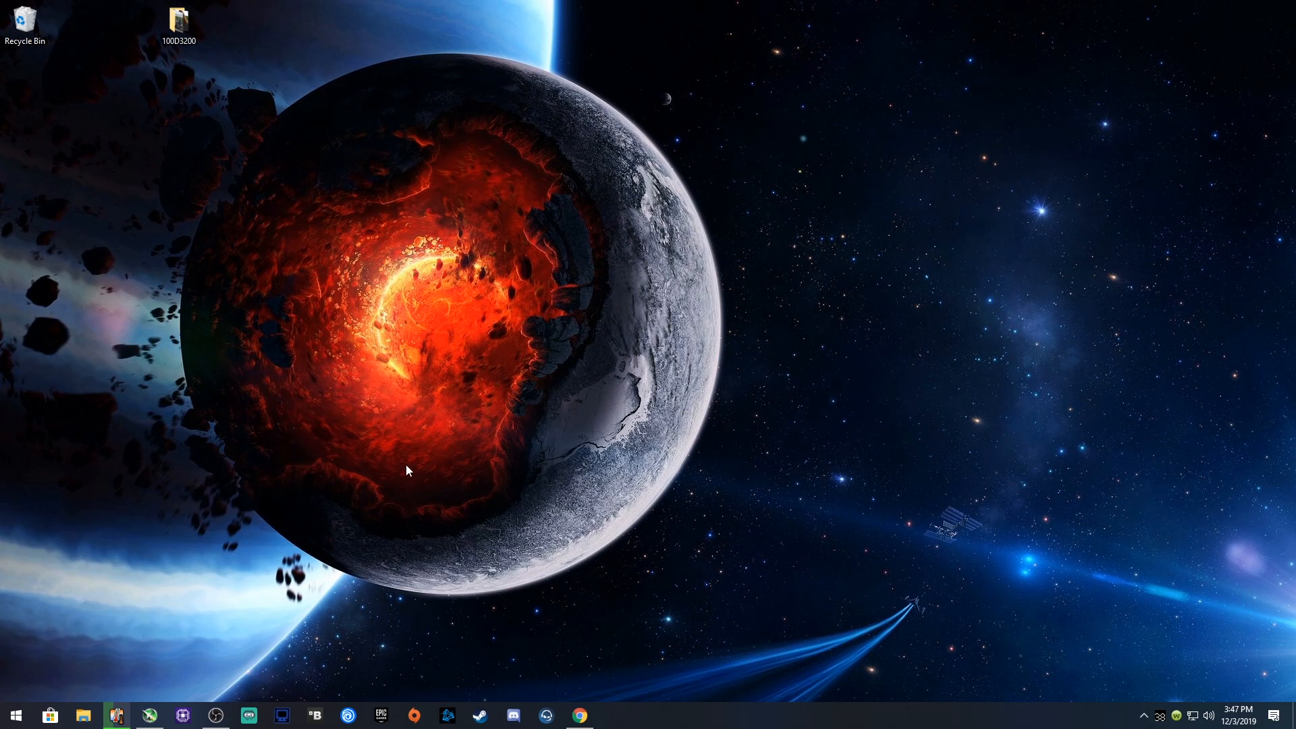
{"action": "mouse_move", "coordinate": [15, 717]}
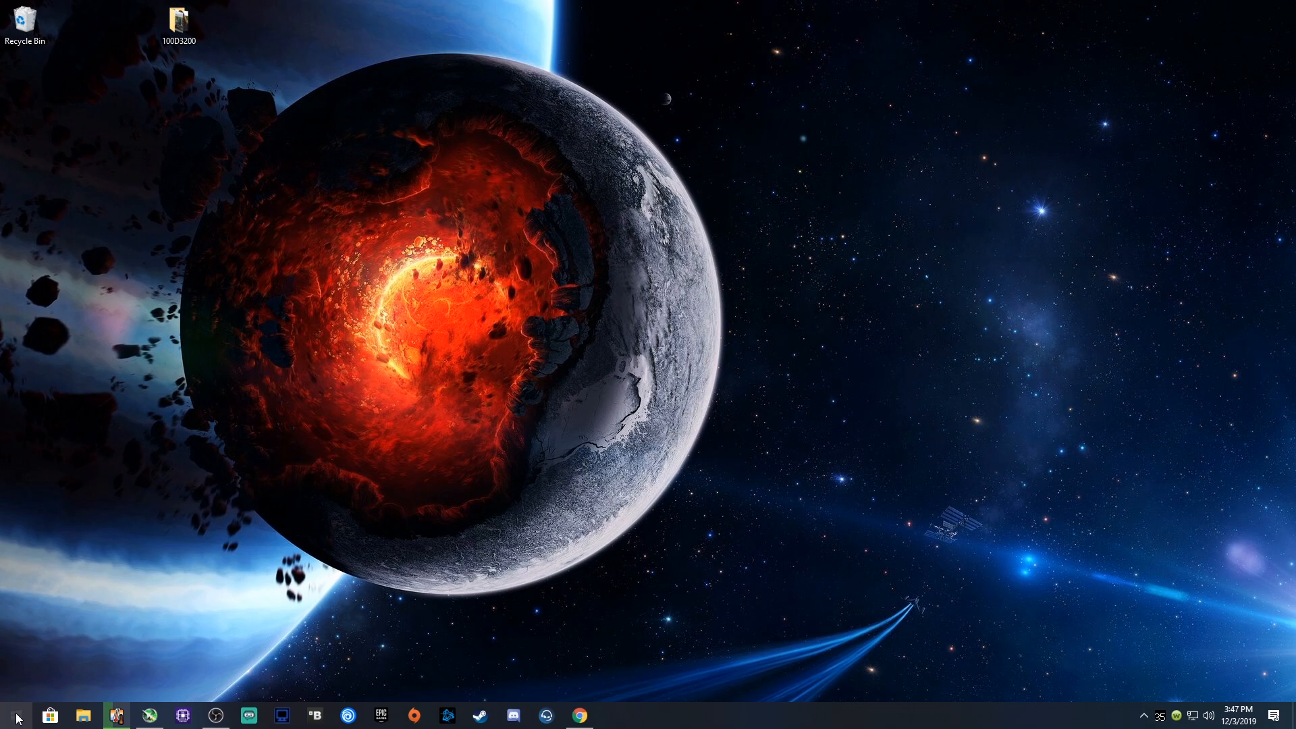
Search Start for 'halo' and view results under the Apps filter, then under All.
{"action": "type", "text": "halo"}
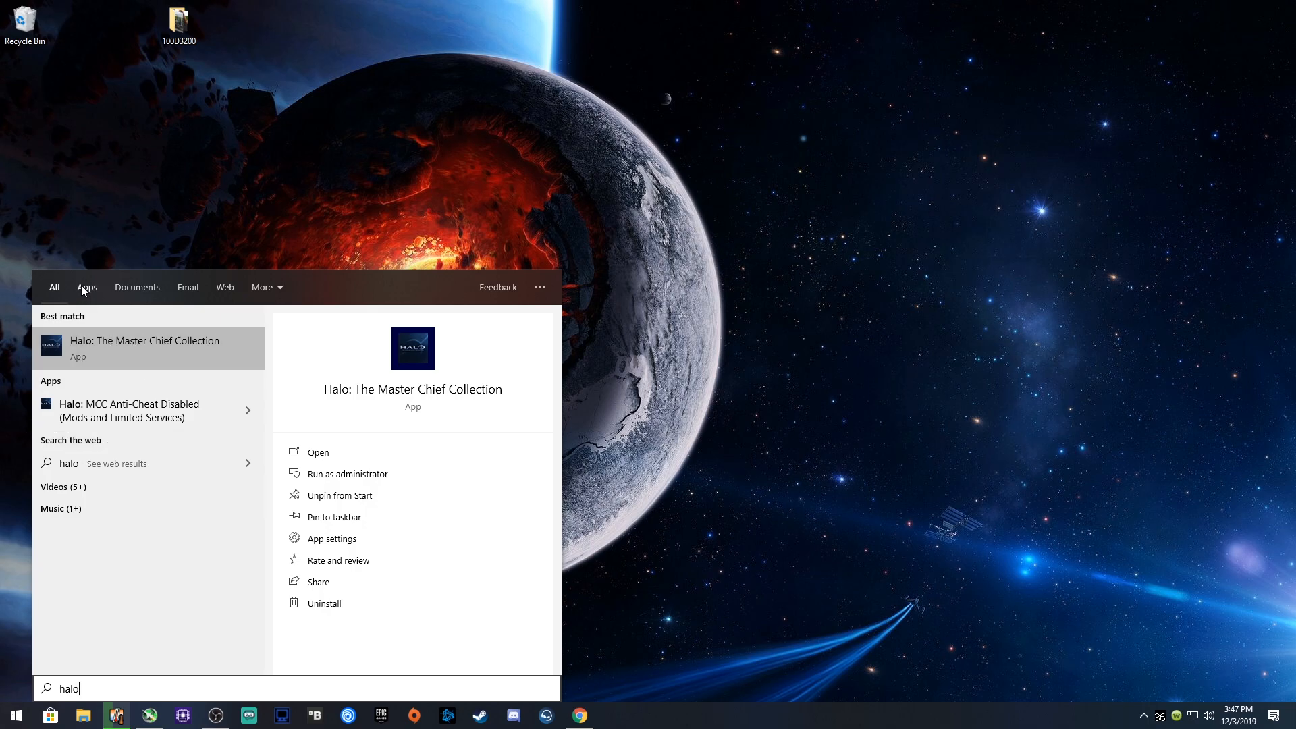
{"action": "left_click", "coordinate": [86, 287]}
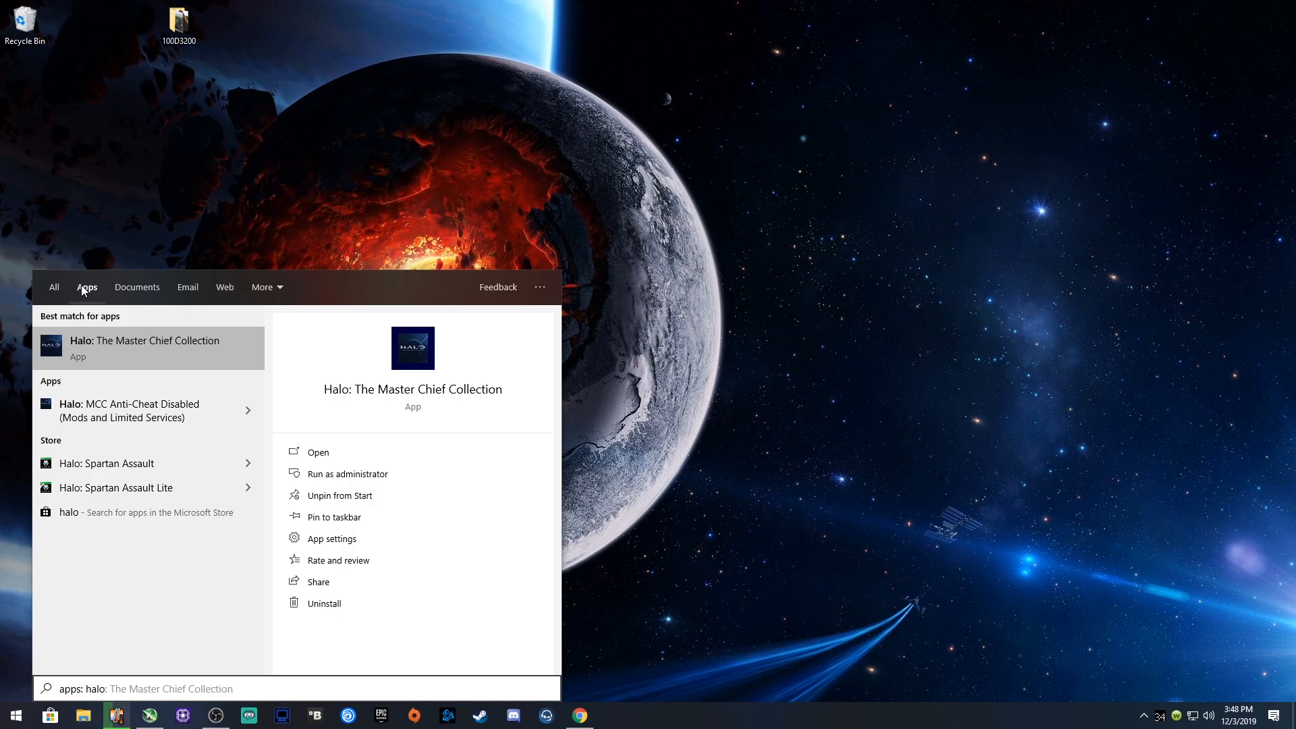
{"action": "mouse_move", "coordinate": [174, 352]}
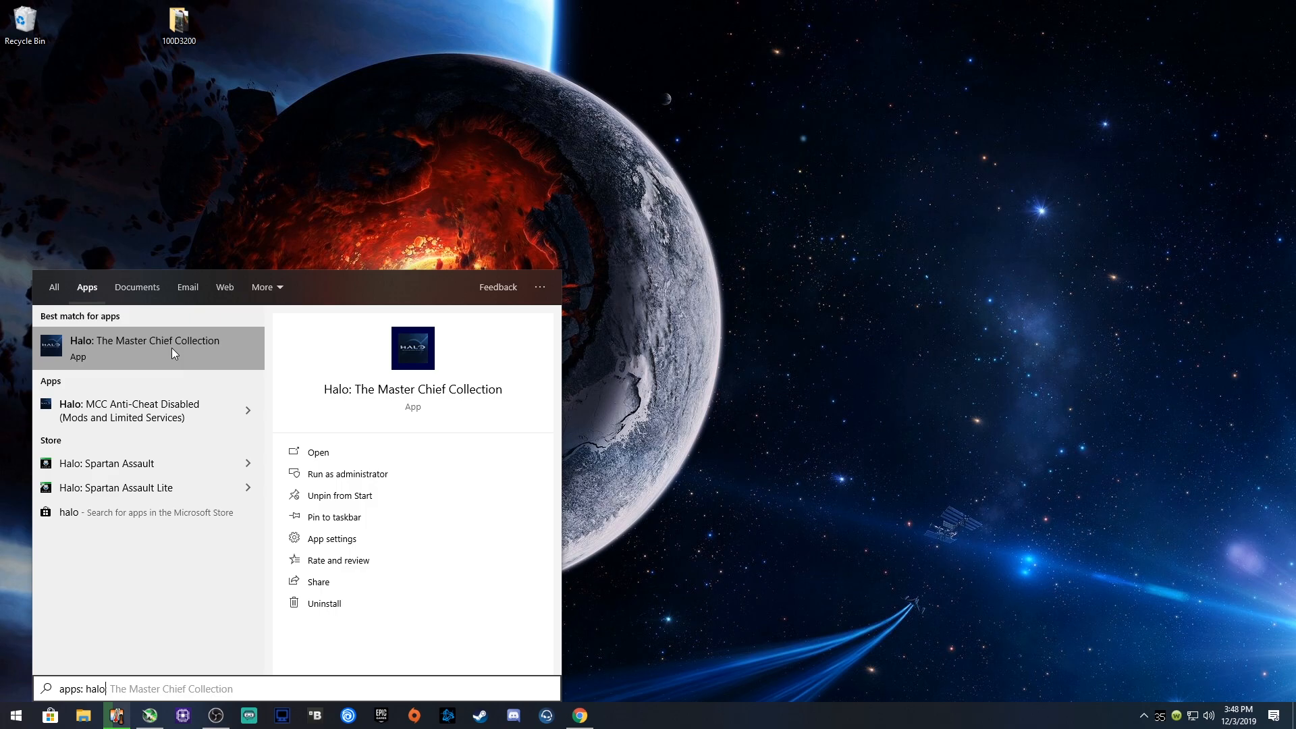
{"action": "mouse_move", "coordinate": [164, 389]}
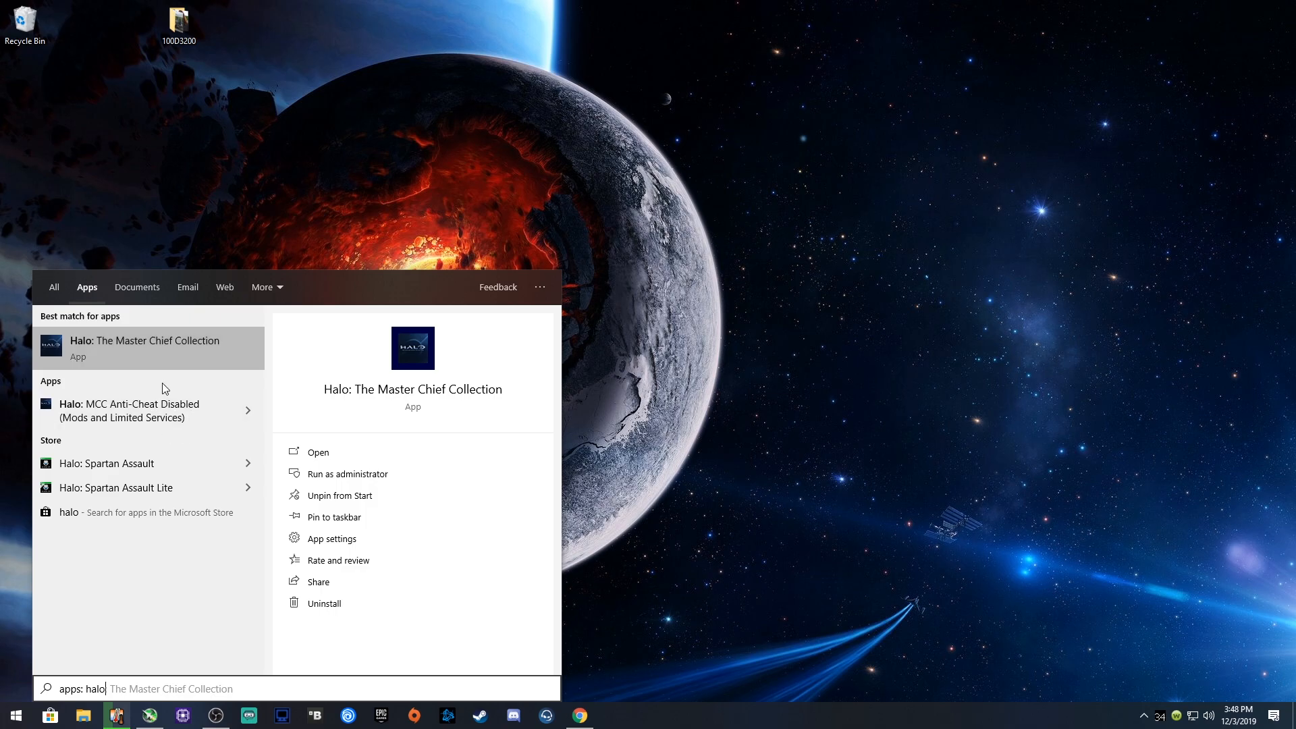
{"action": "mouse_move", "coordinate": [175, 417]}
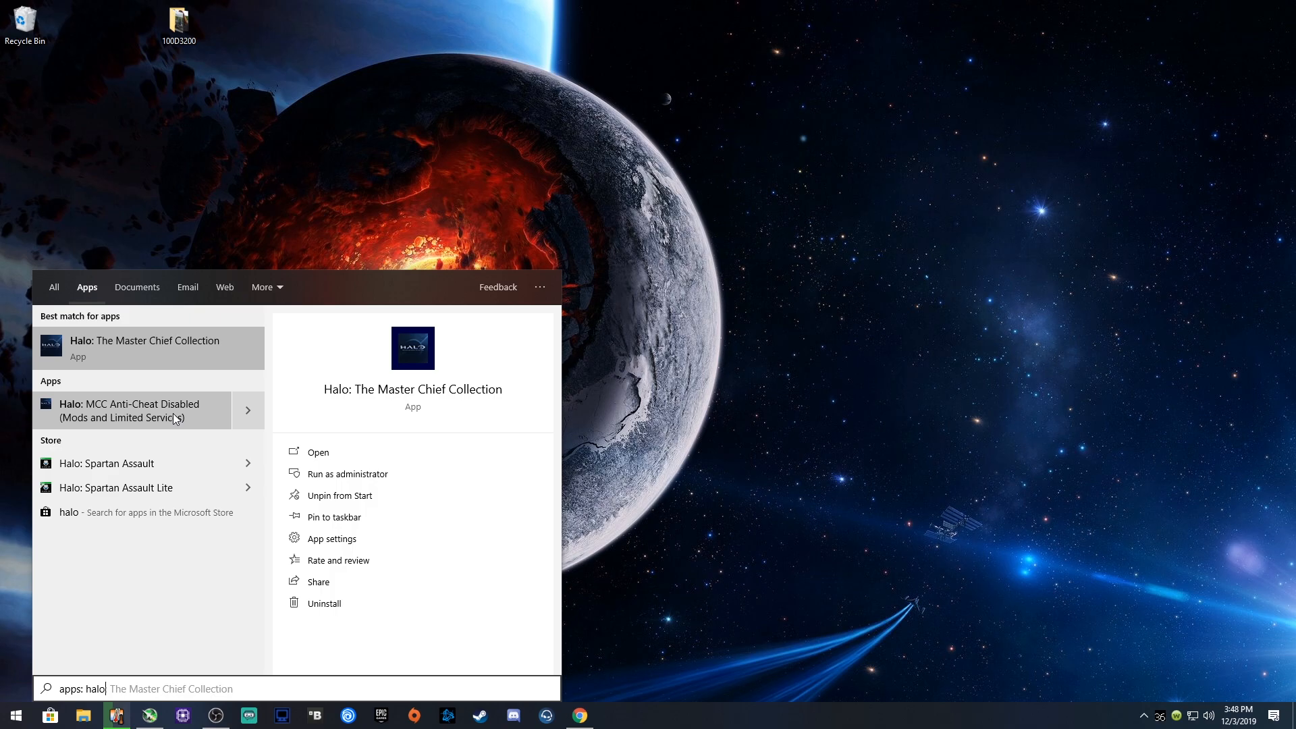
{"action": "left_click", "coordinate": [54, 286]}
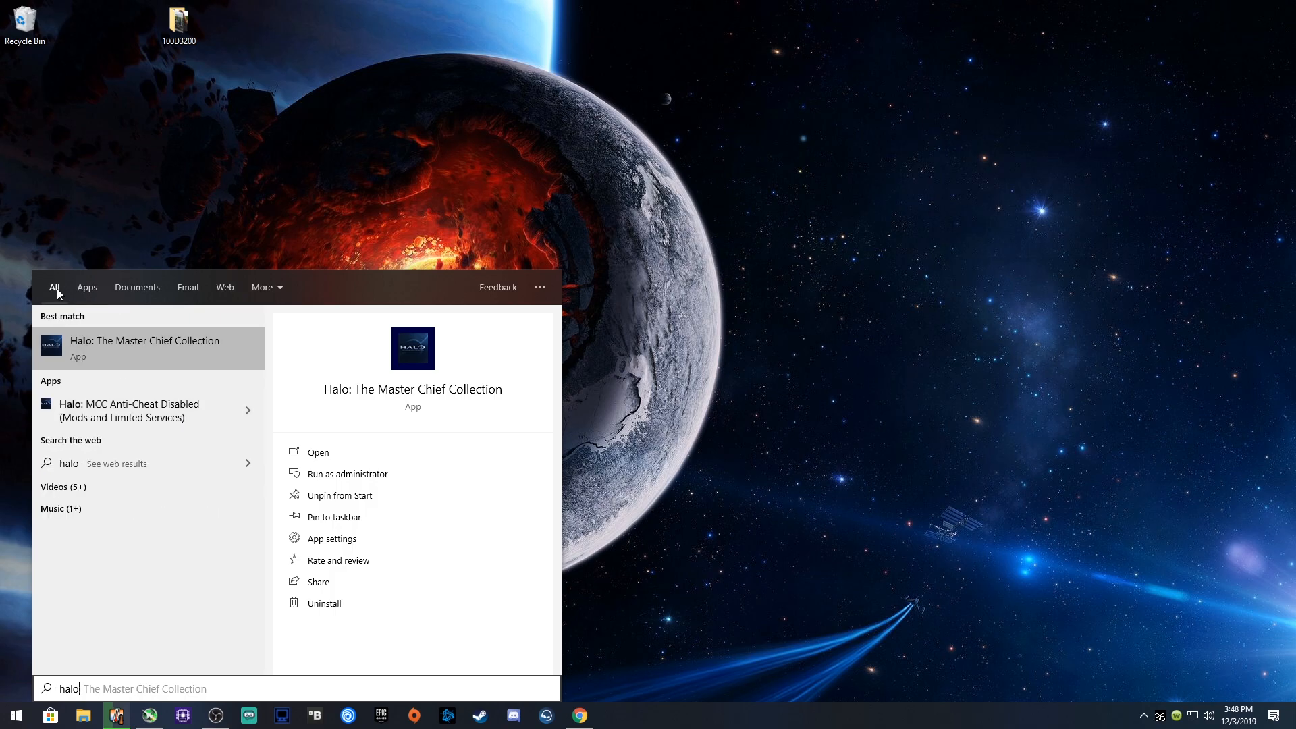
{"action": "mouse_move", "coordinate": [160, 357]}
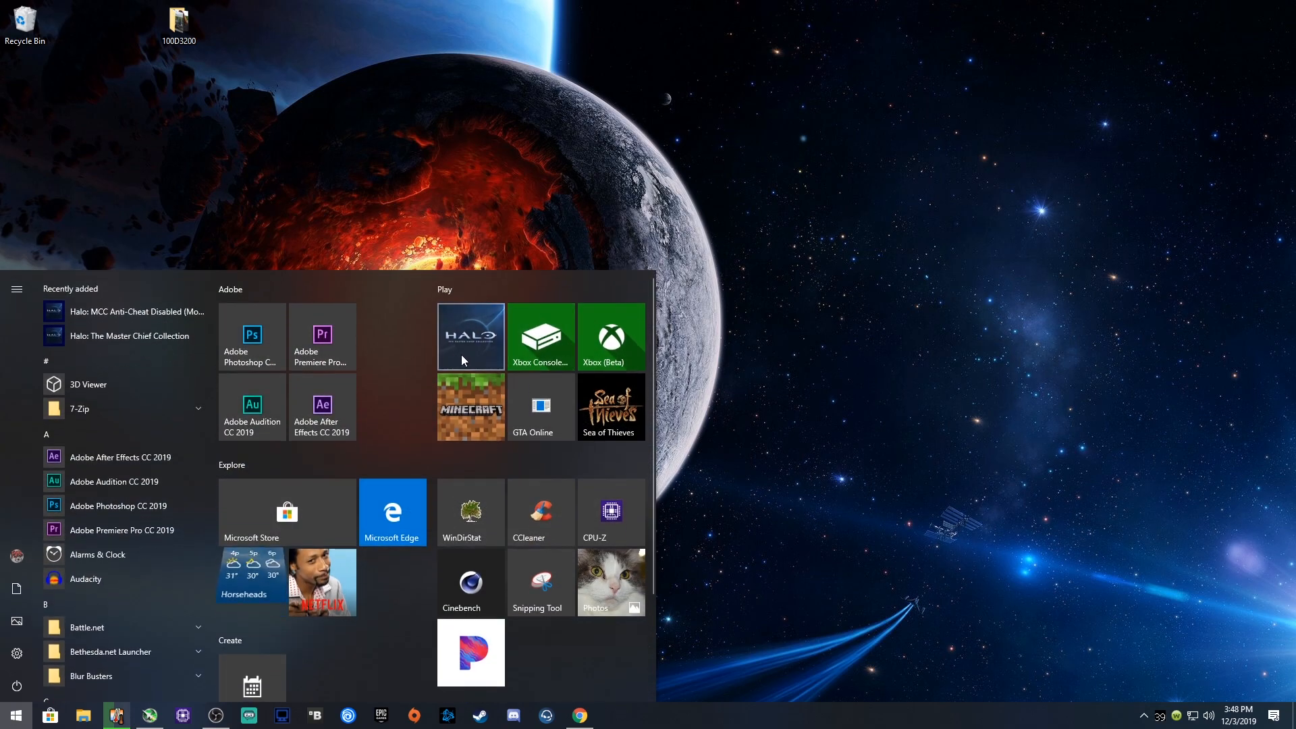
{"action": "mouse_move", "coordinate": [469, 336]}
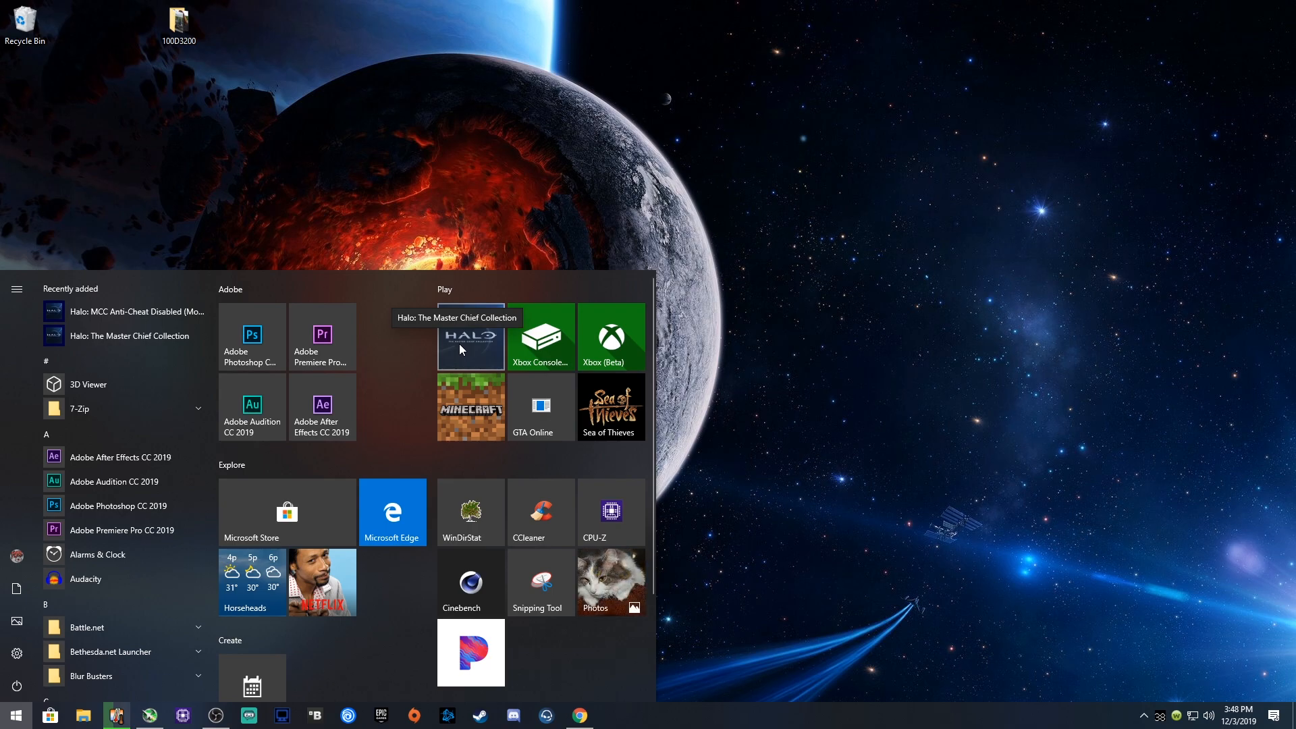
Launch Halo: The Master Chief Collection from its Start tile in the Play group.
{"action": "left_click", "coordinate": [469, 336]}
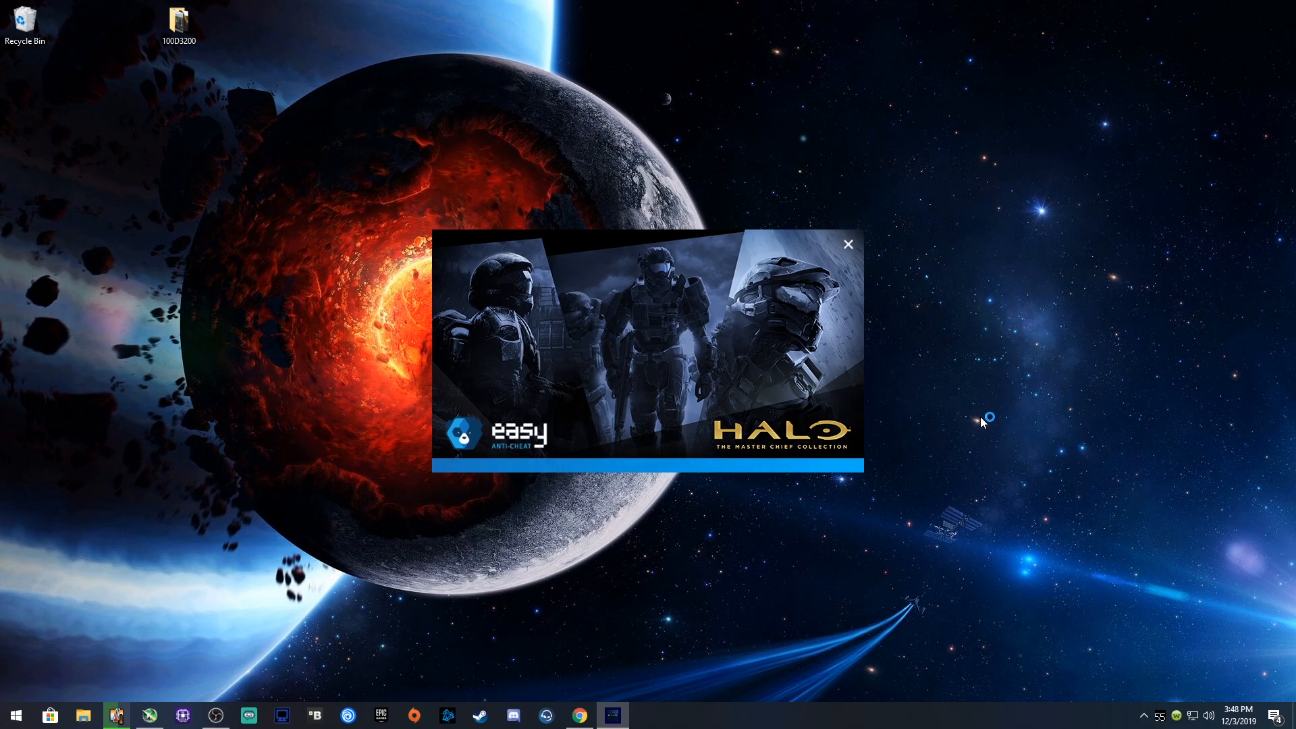
{"action": "left_click", "coordinate": [848, 244]}
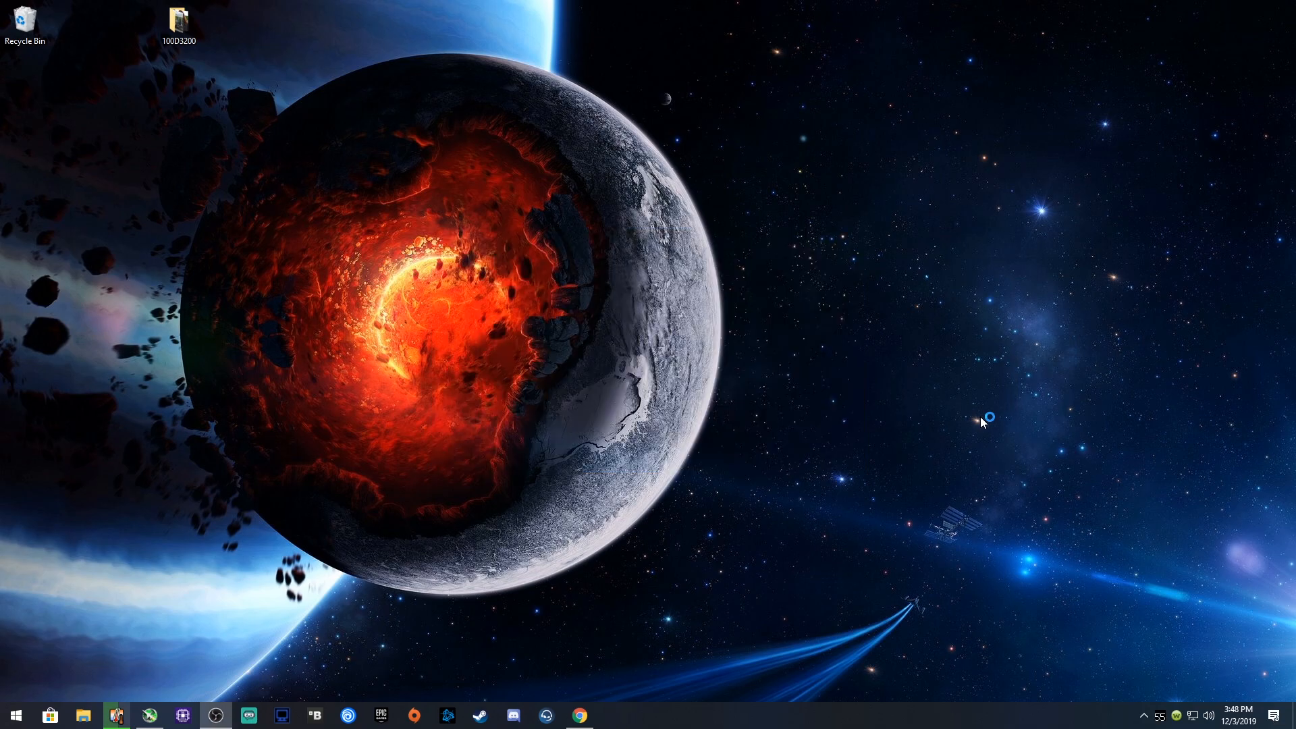